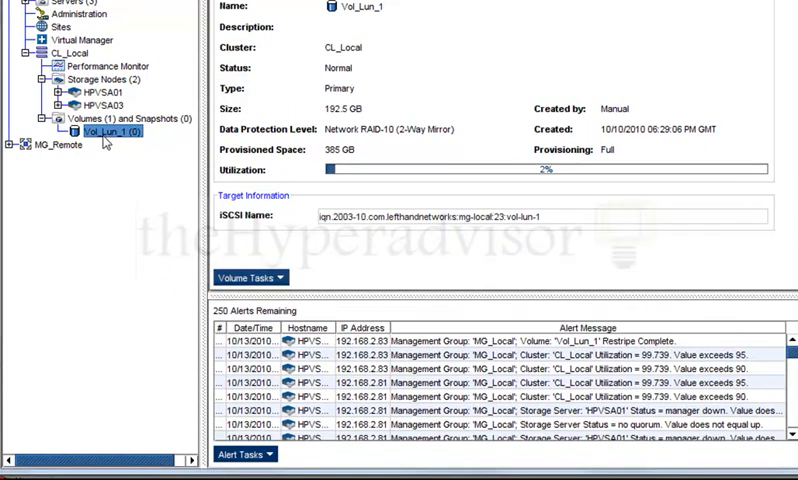
Bring up the size settings for LeftHand volume Vol_Lun_1
right_click(104, 130)
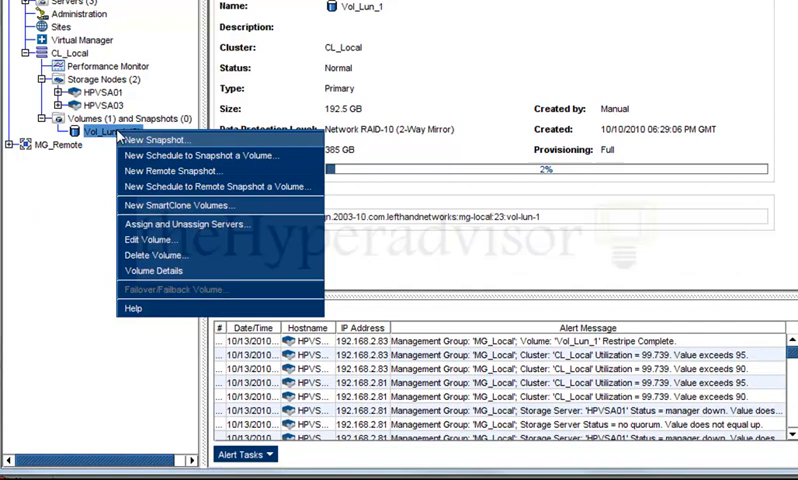
mouse_move(150, 240)
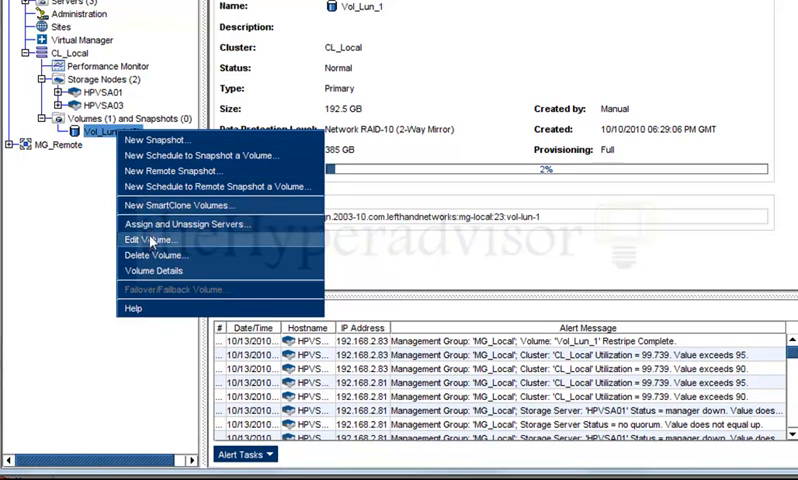
mouse_move(150, 240)
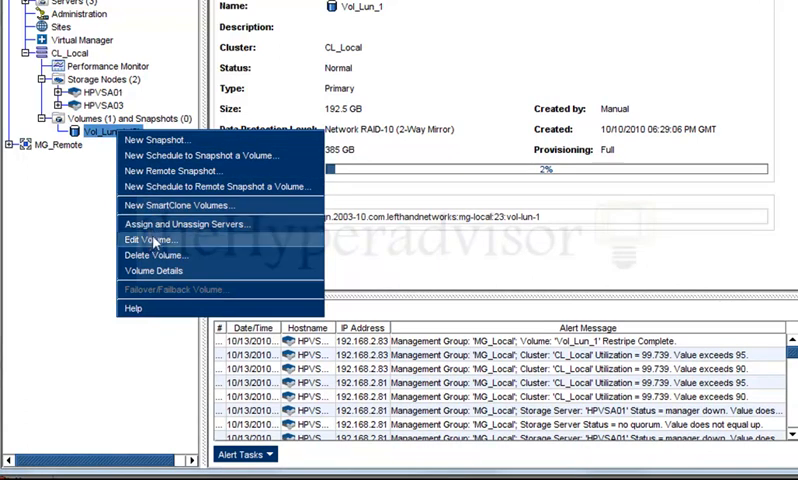
click(160, 240)
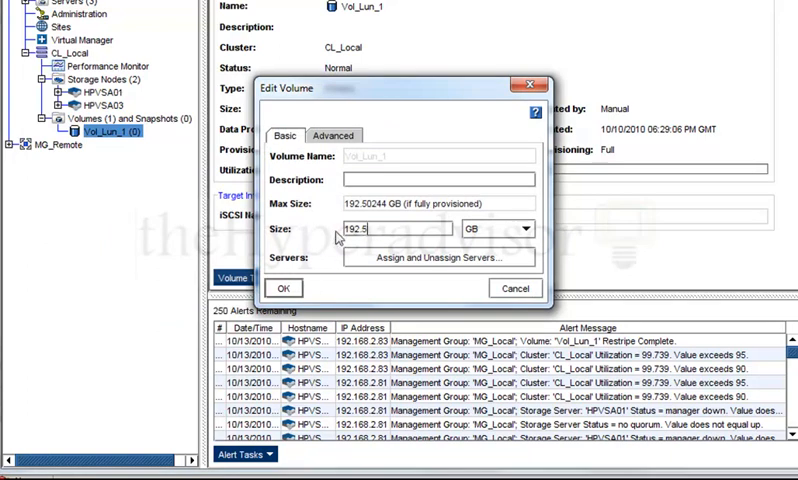
mouse_move(358, 304)
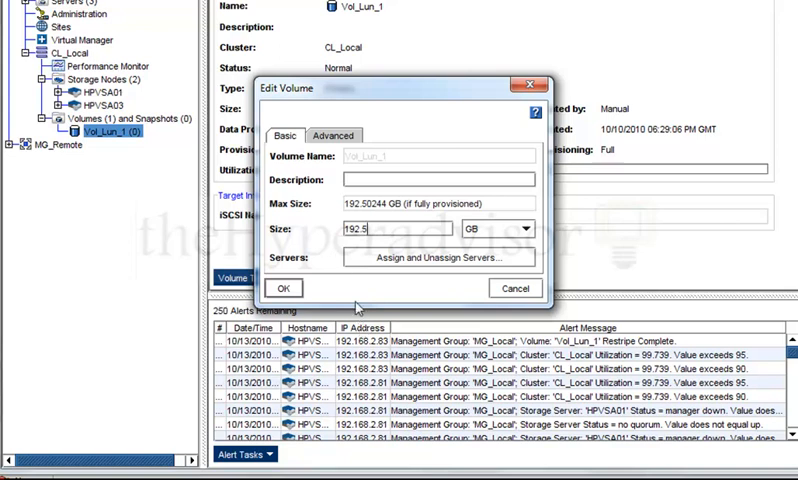
mouse_move(402, 316)
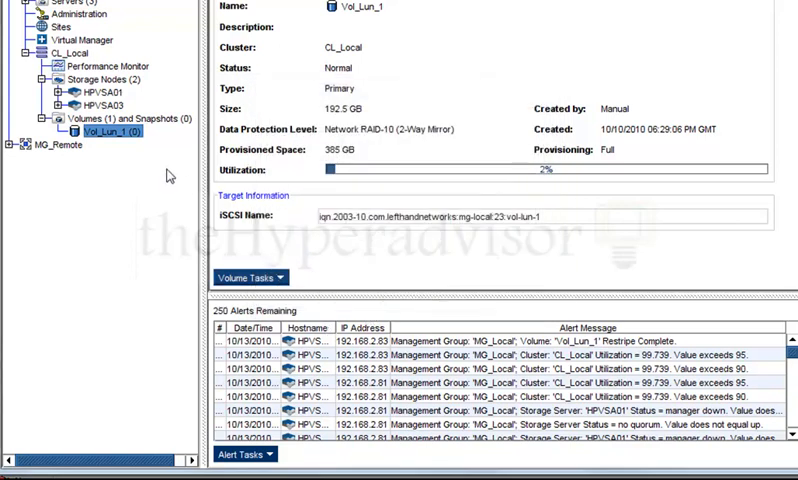
mouse_move(142, 188)
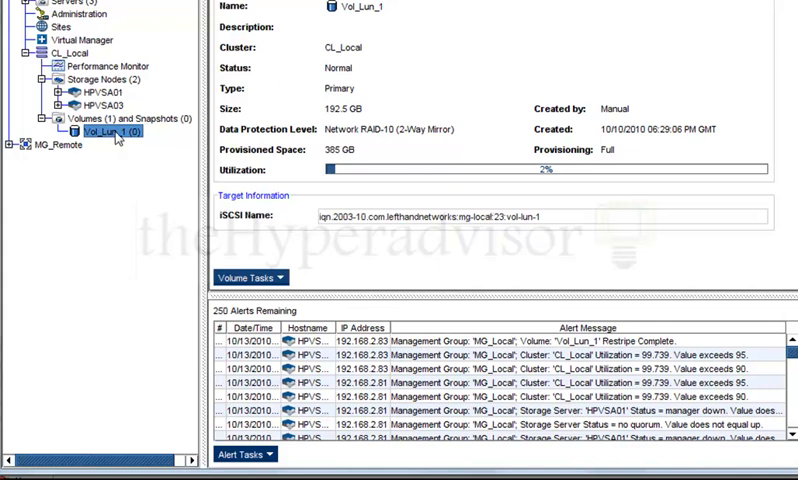
mouse_move(110, 132)
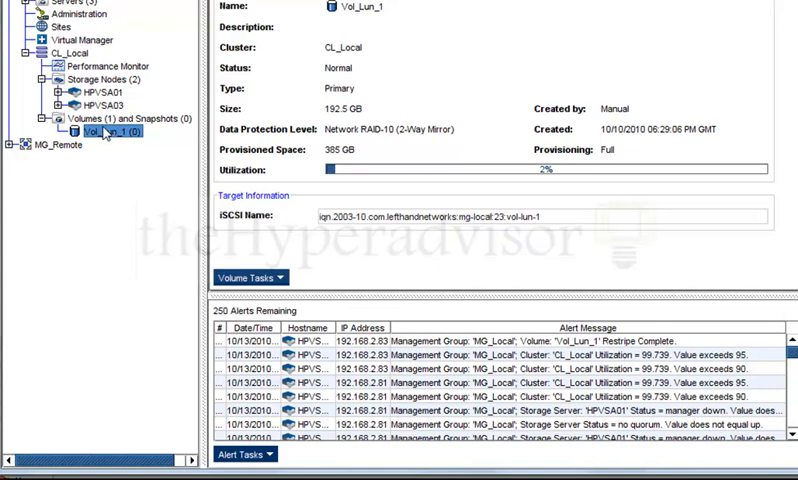
mouse_move(140, 196)
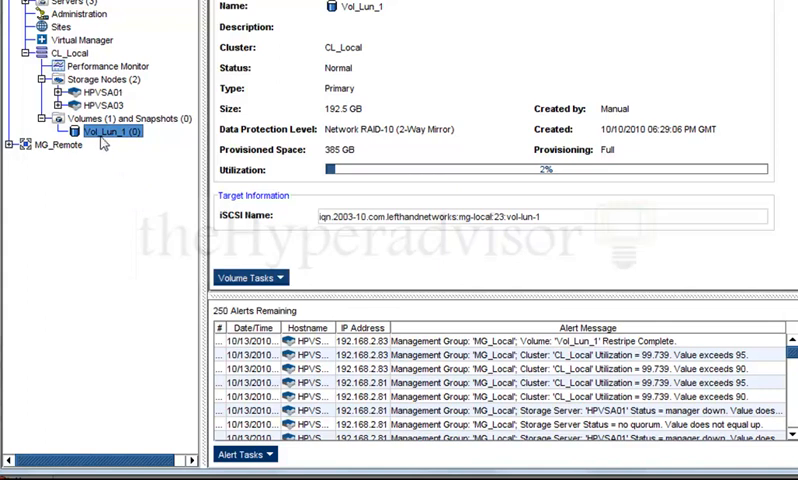
mouse_move(120, 176)
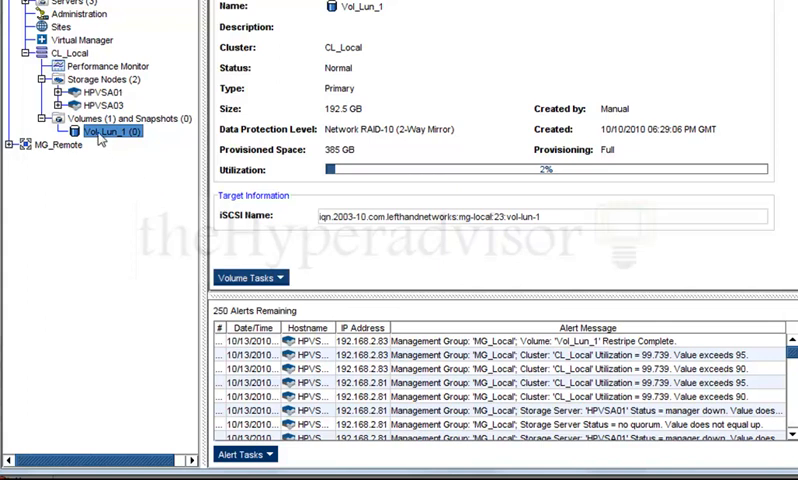
mouse_move(106, 164)
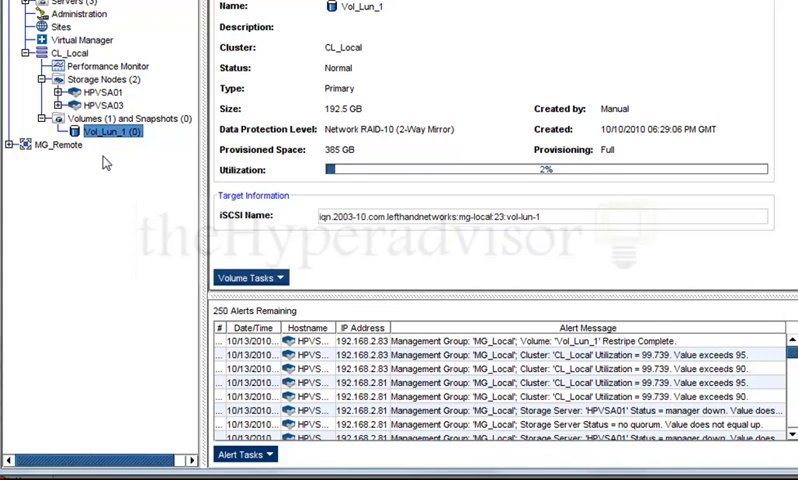
mouse_move(104, 160)
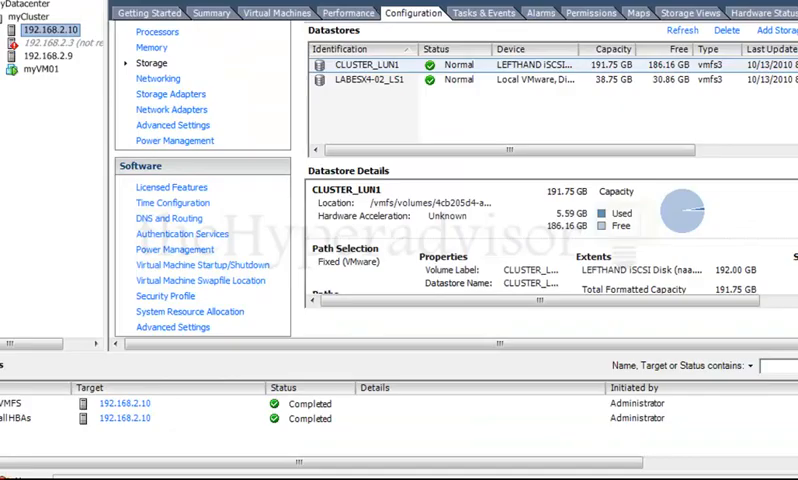
mouse_move(632, 96)
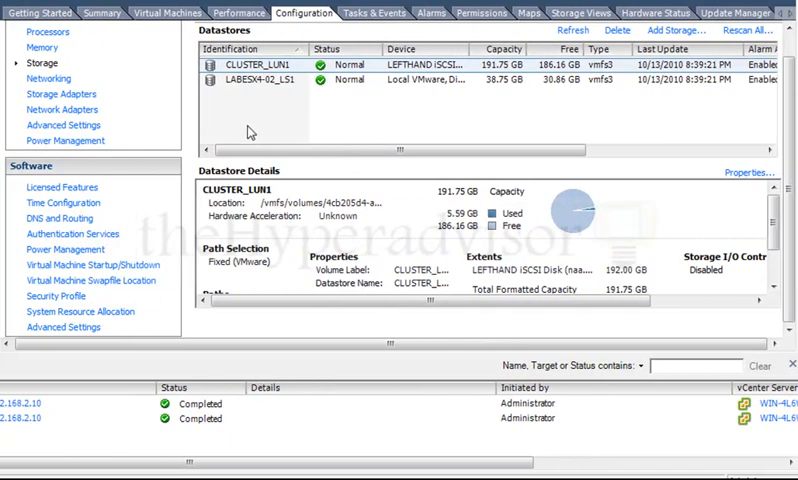
From CLUSTER_LUN1's Properties, start the Increase Datastore Capacity wizard
right_click(250, 64)
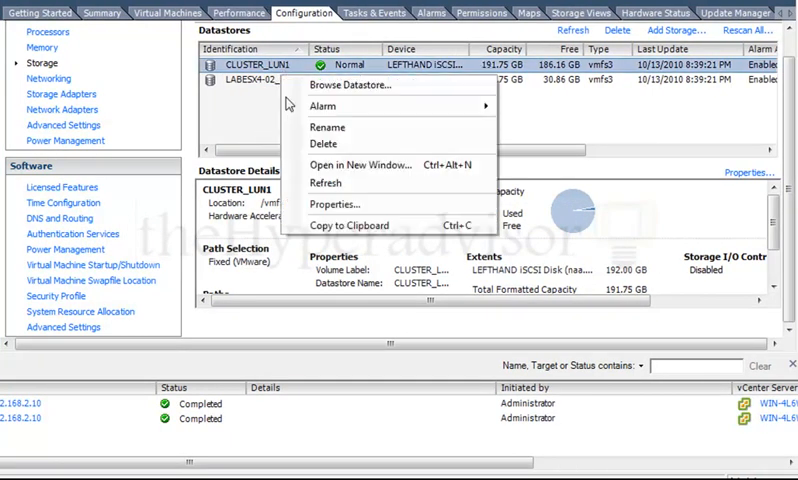
mouse_move(344, 204)
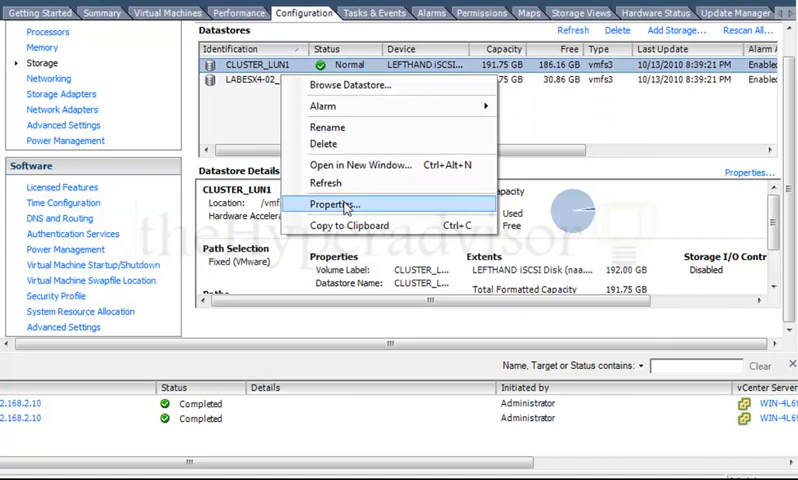
click(332, 204)
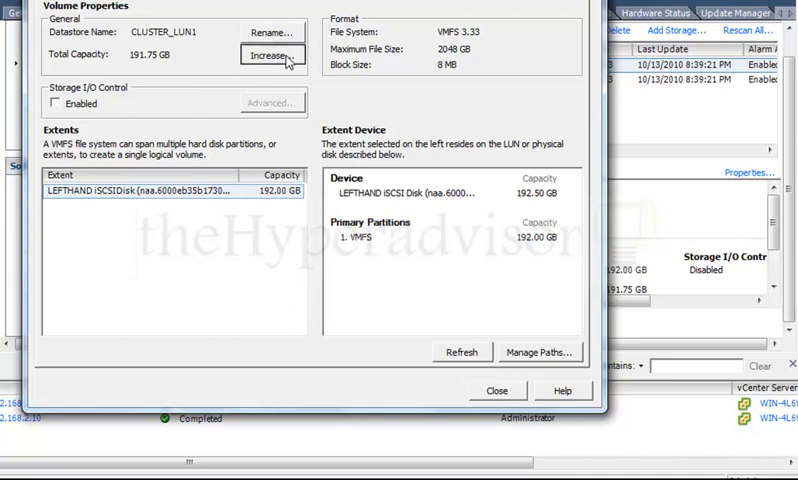
click(264, 56)
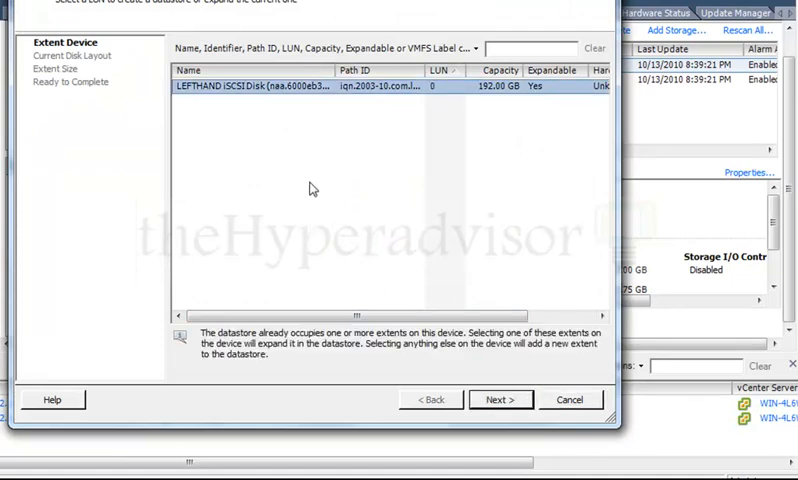
mouse_move(288, 188)
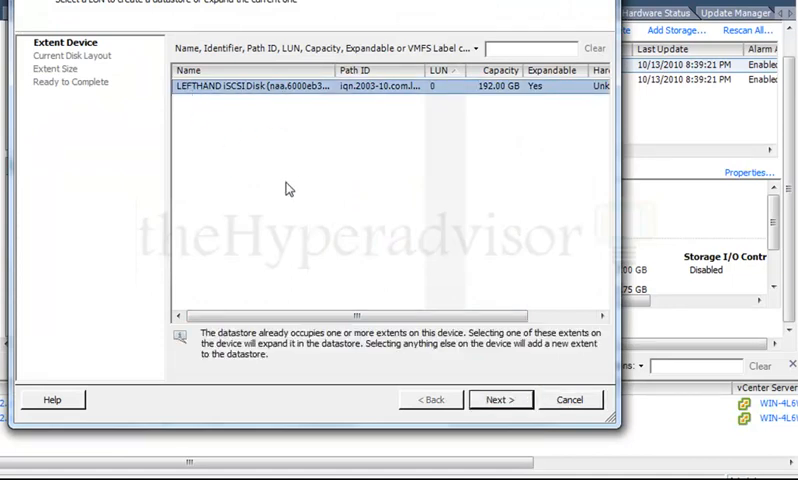
mouse_move(302, 178)
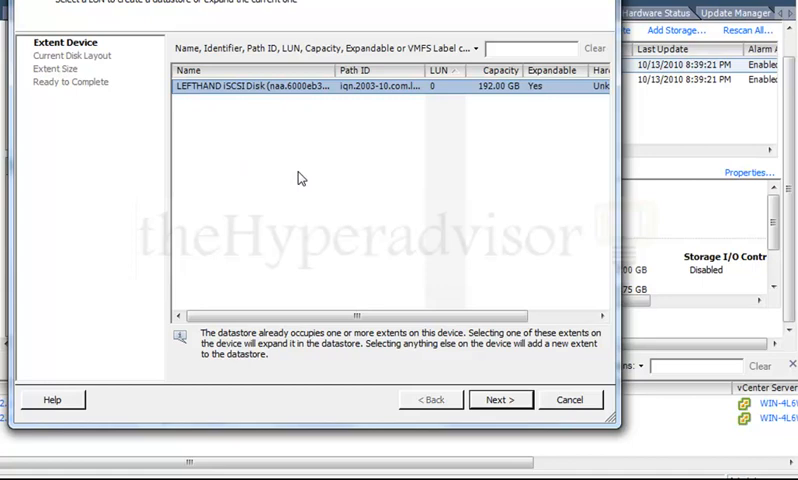
mouse_move(308, 118)
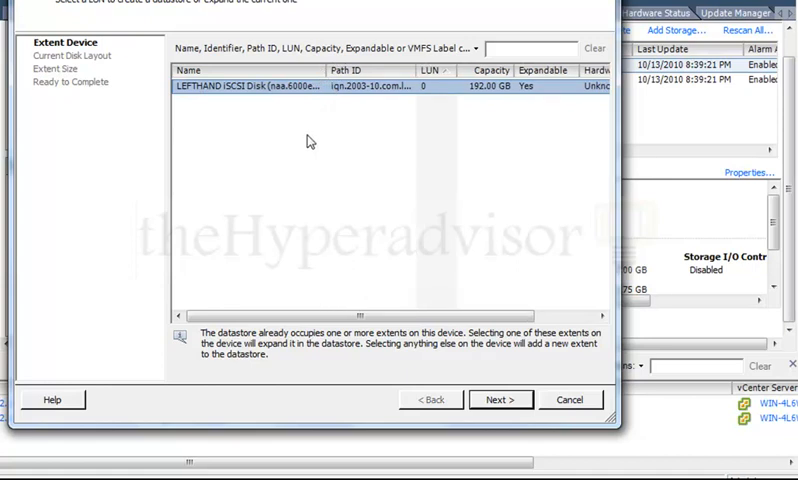
mouse_move(284, 96)
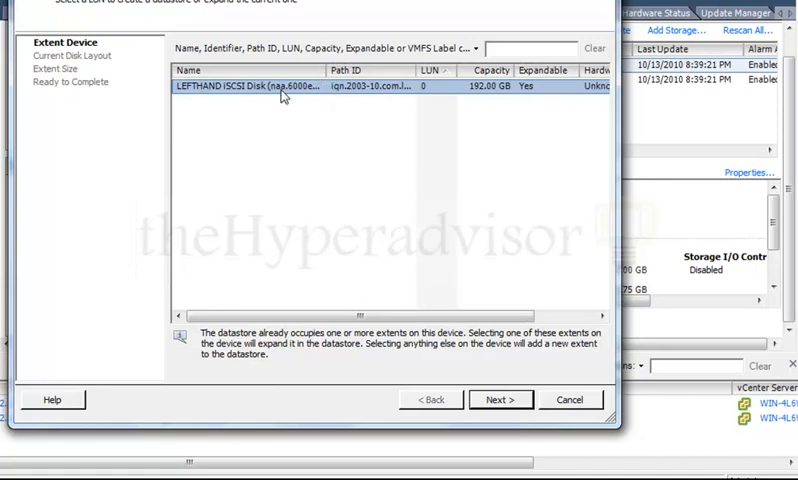
mouse_move(366, 104)
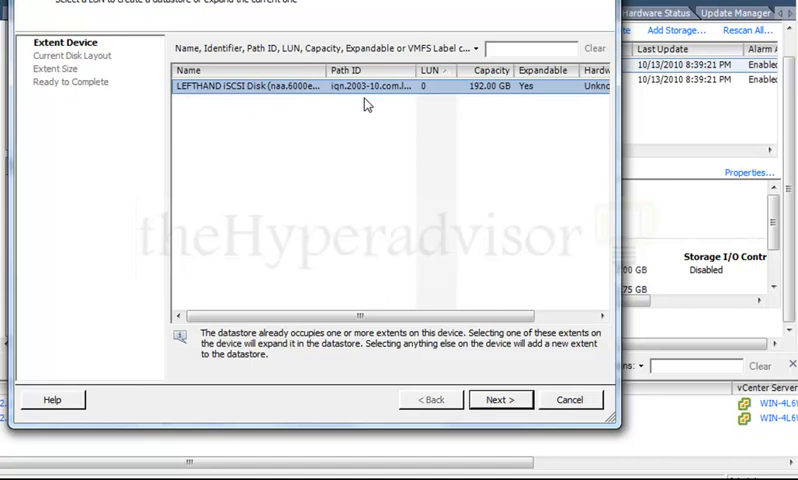
mouse_move(300, 96)
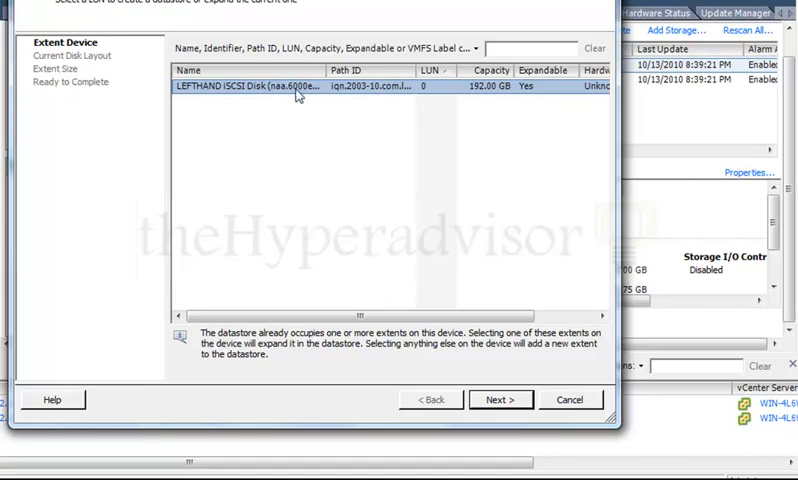
mouse_move(316, 172)
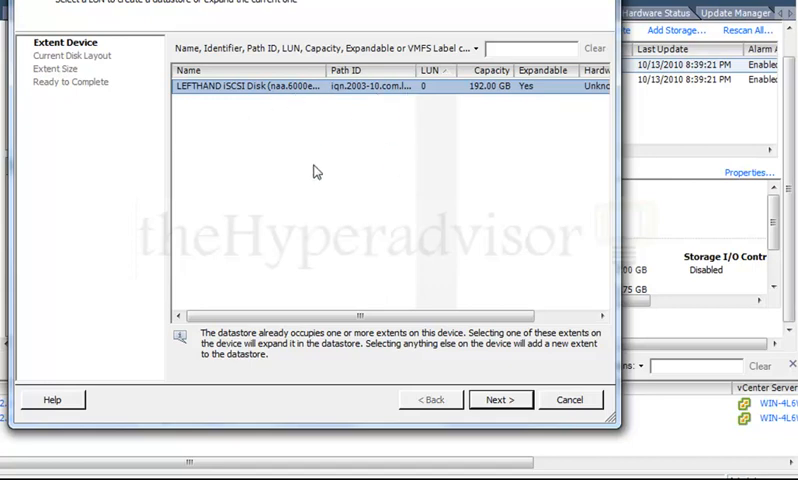
mouse_move(404, 264)
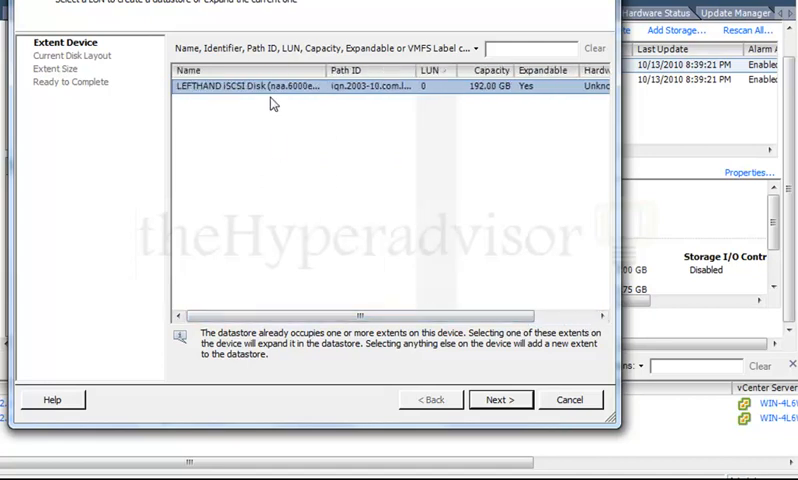
mouse_move(428, 350)
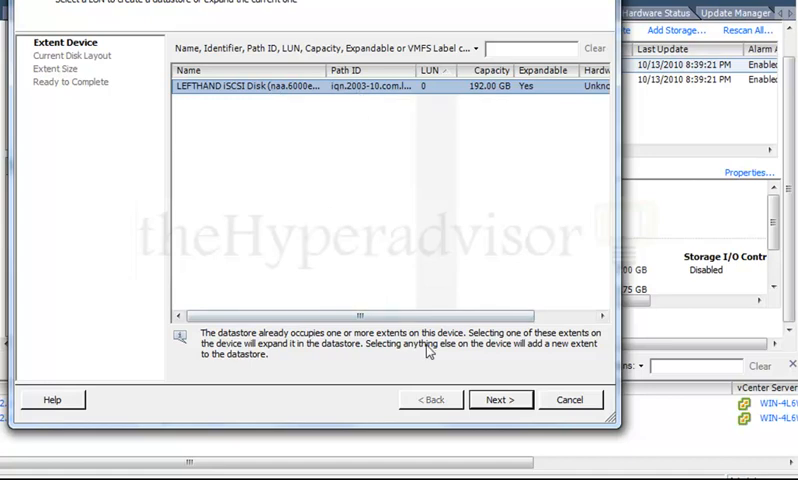
Advance with the LEFTHAND iSCSI disk extent to the Current Disk Layout page showing 509.88 MB free
click(500, 400)
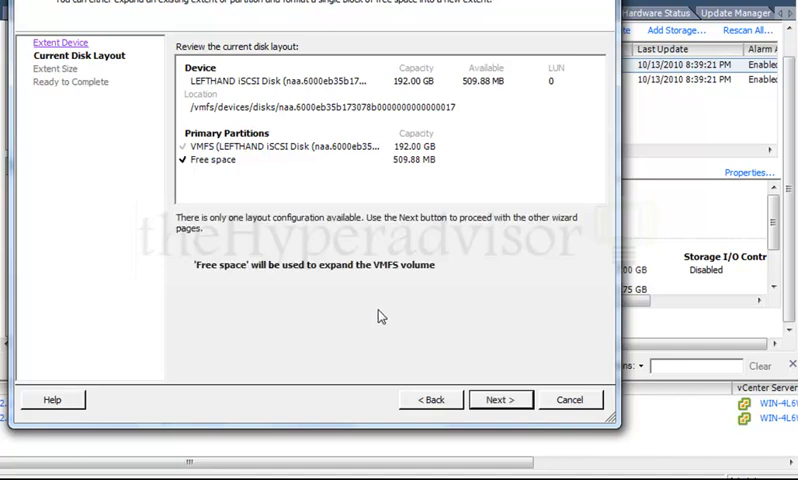
mouse_move(224, 156)
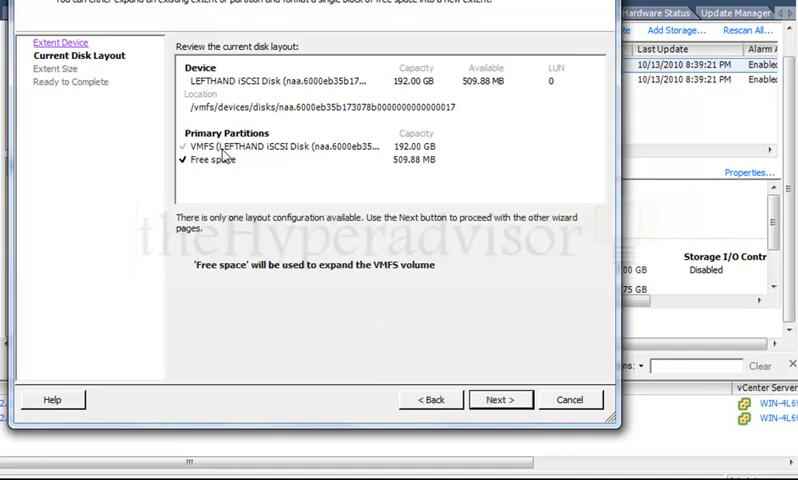
mouse_move(372, 156)
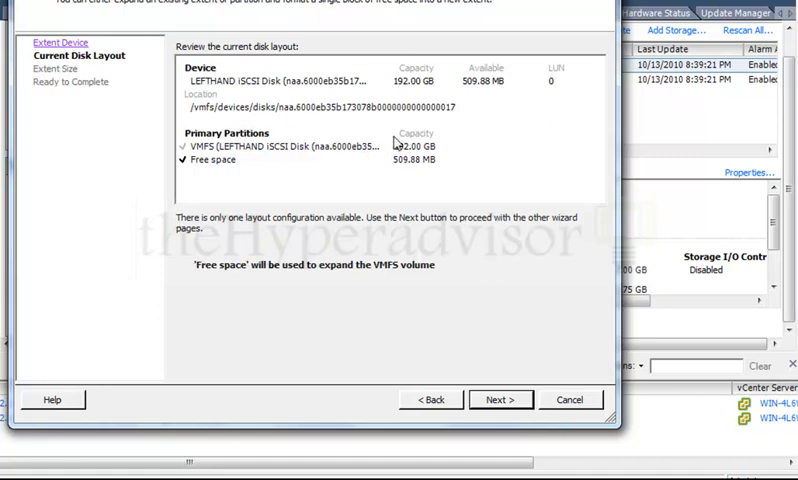
mouse_move(412, 88)
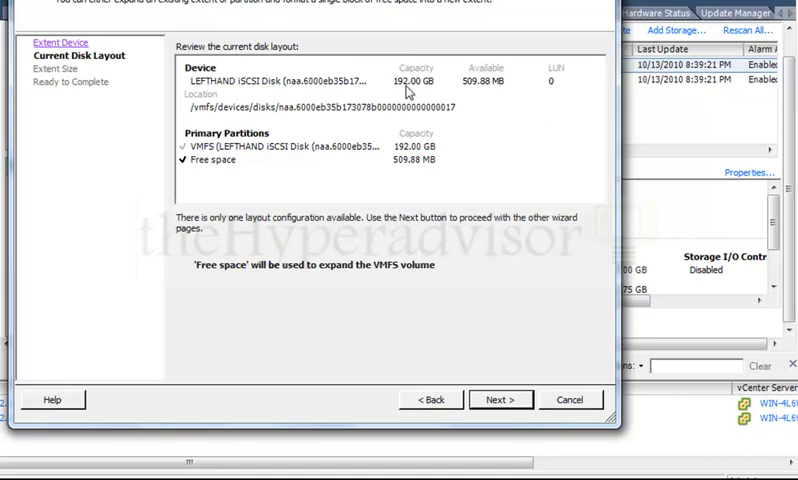
mouse_move(478, 92)
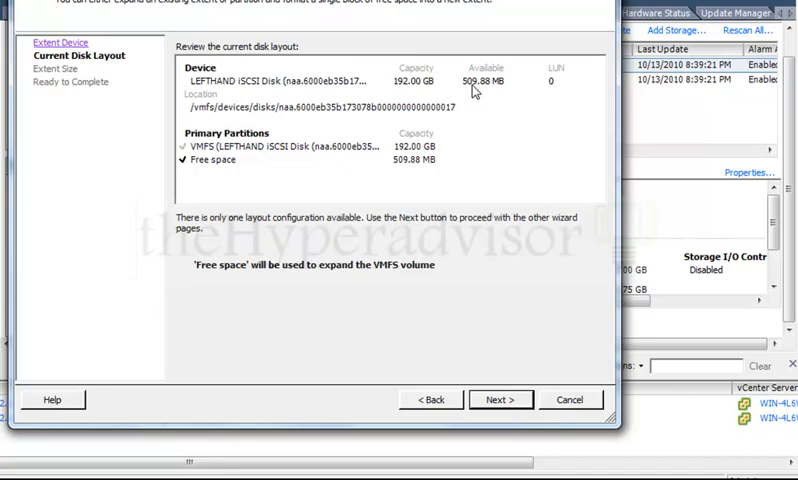
mouse_move(234, 172)
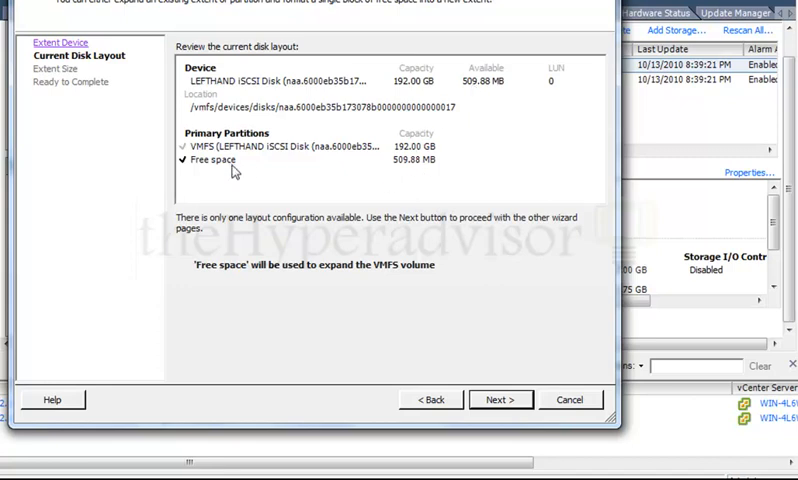
mouse_move(454, 322)
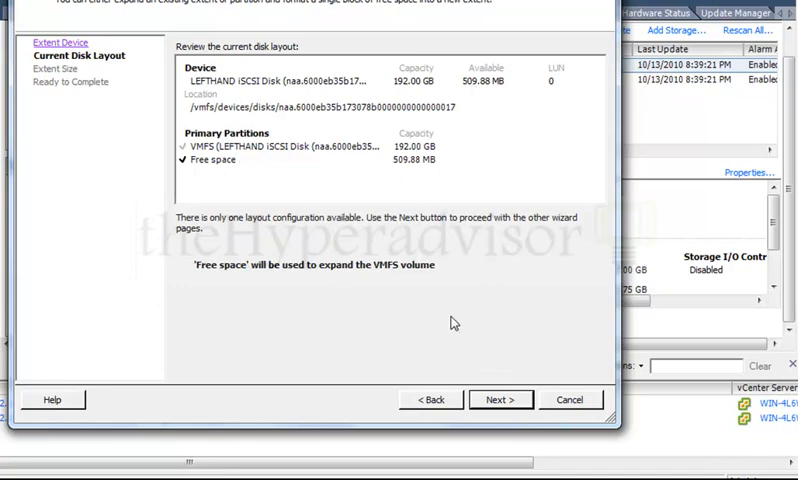
Finish the wizard with Maximize capacity, extending the LEFTHAND extent to 192.50 GB
click(500, 400)
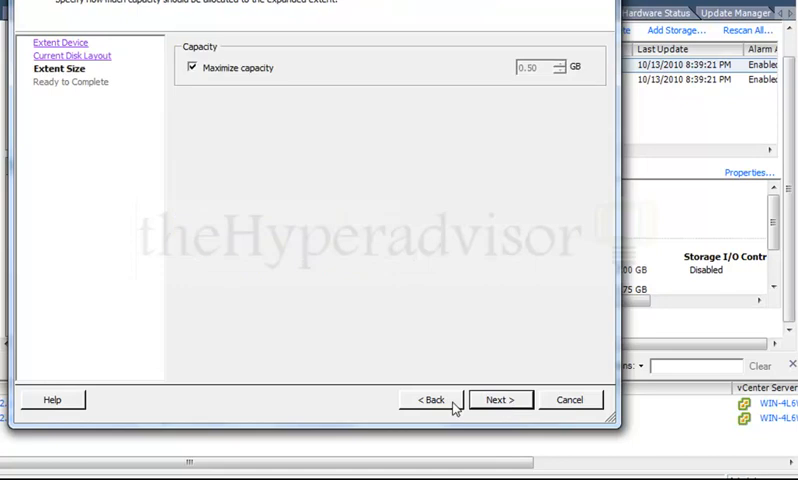
mouse_move(246, 76)
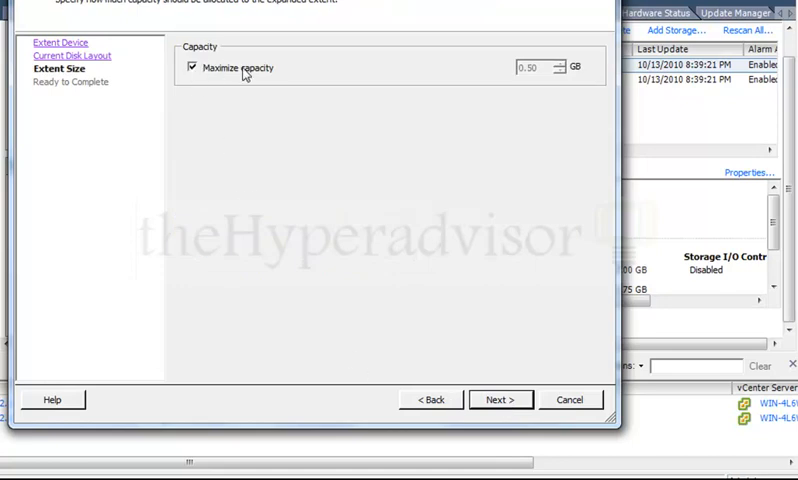
mouse_move(220, 64)
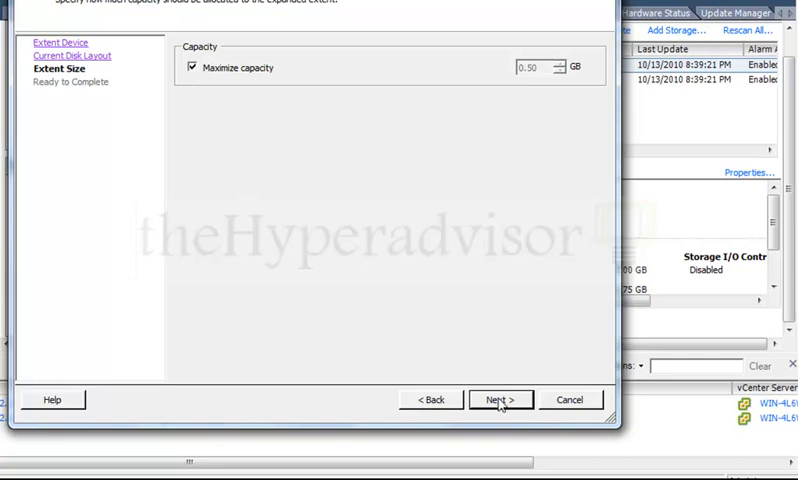
click(498, 400)
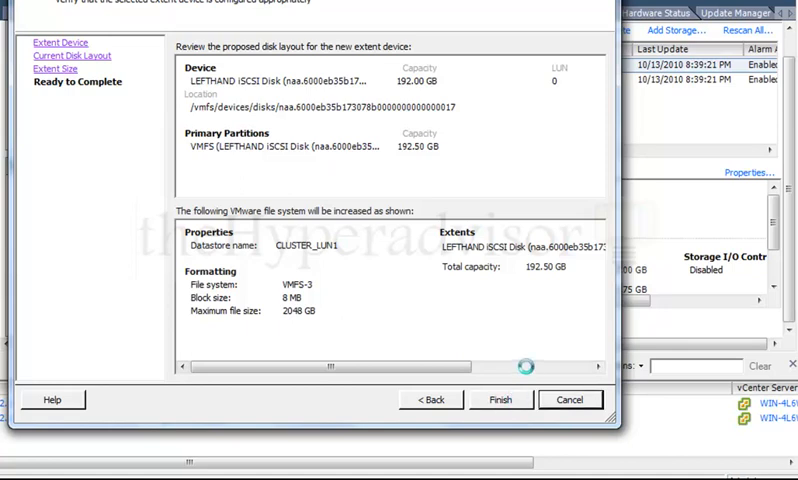
click(500, 400)
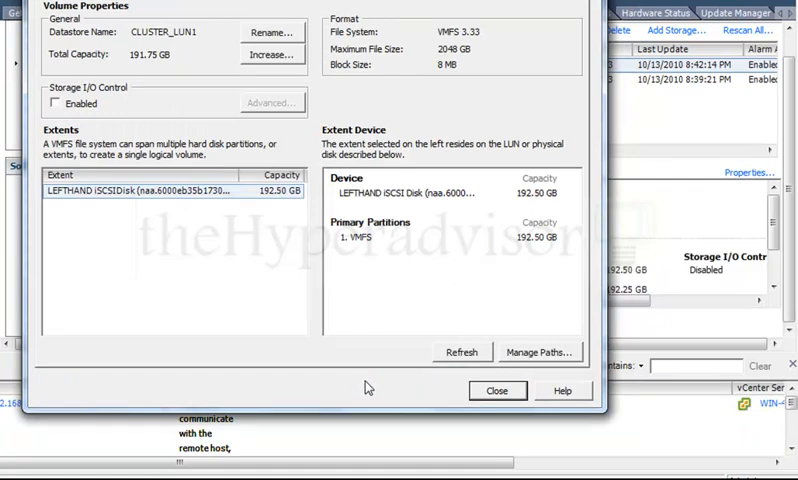
mouse_move(498, 390)
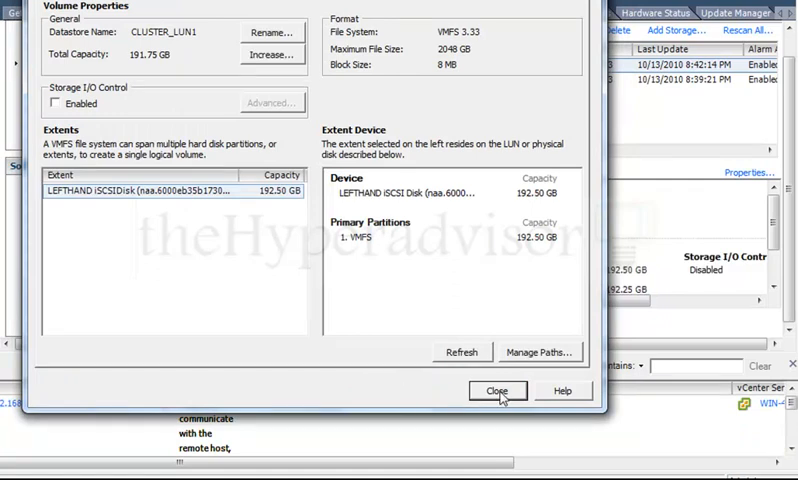
Close the properties and review CLUSTER_LUN1 at 192.25 GB capacity with 186.66 GB free
click(498, 390)
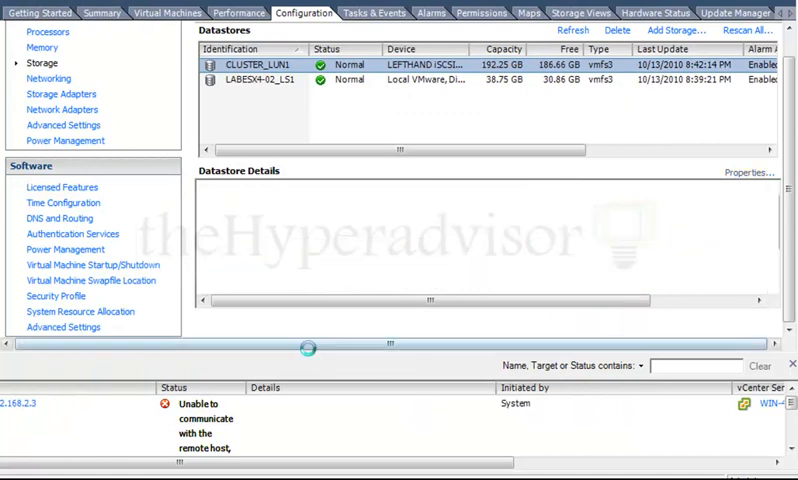
click(260, 64)
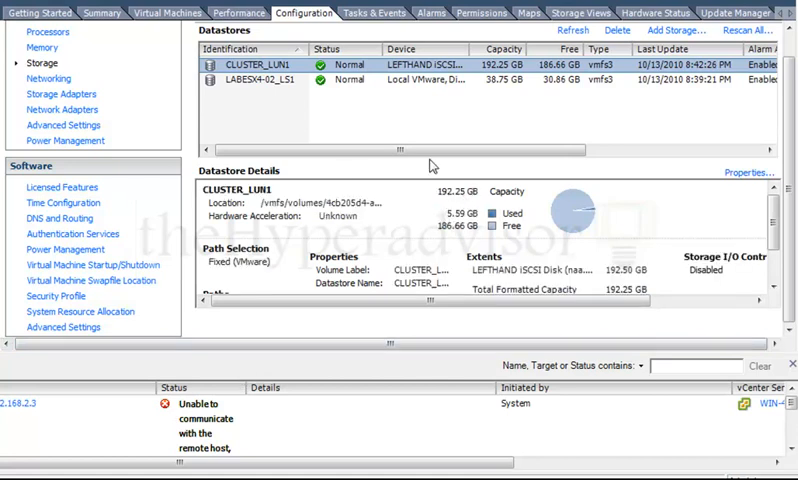
right_click(244, 64)
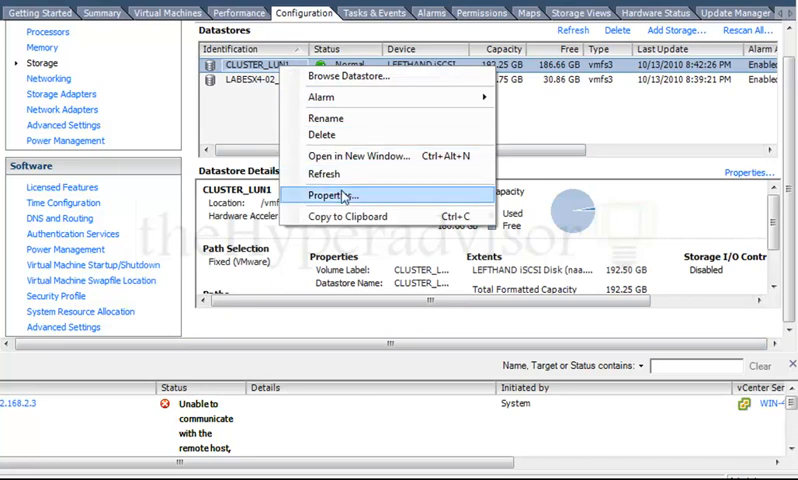
click(328, 196)
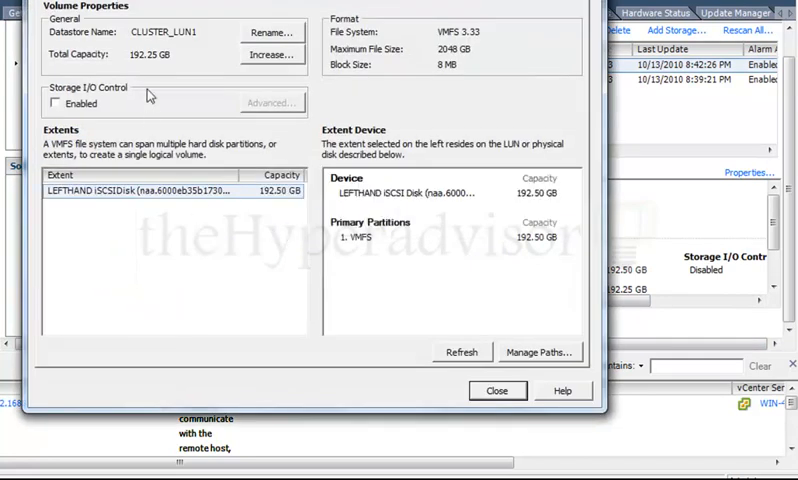
mouse_move(156, 112)
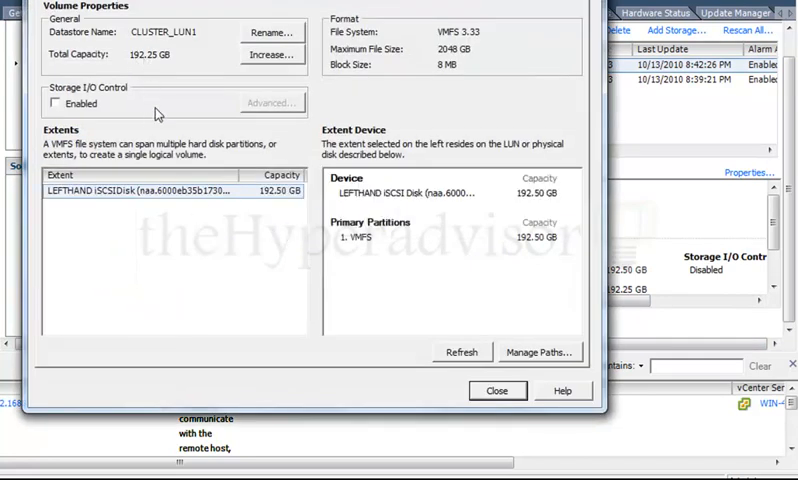
mouse_move(140, 60)
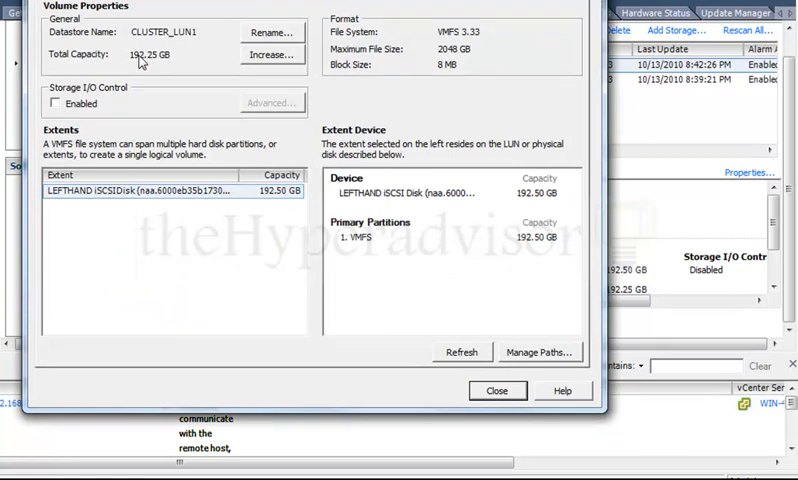
mouse_move(140, 64)
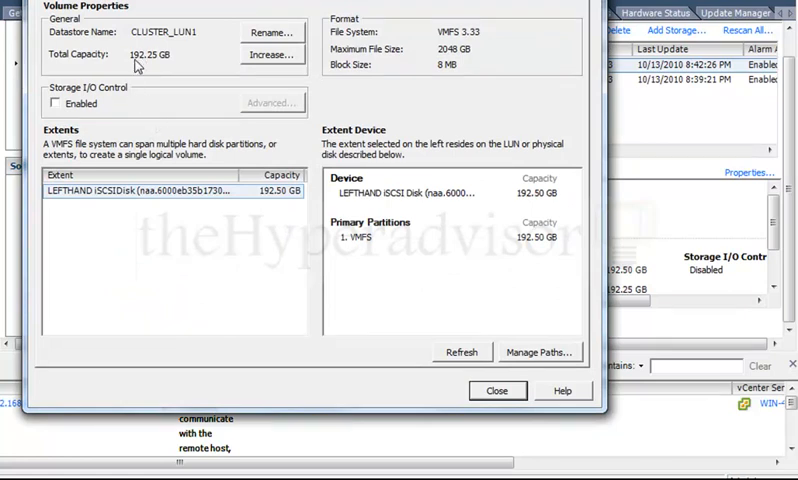
mouse_move(144, 64)
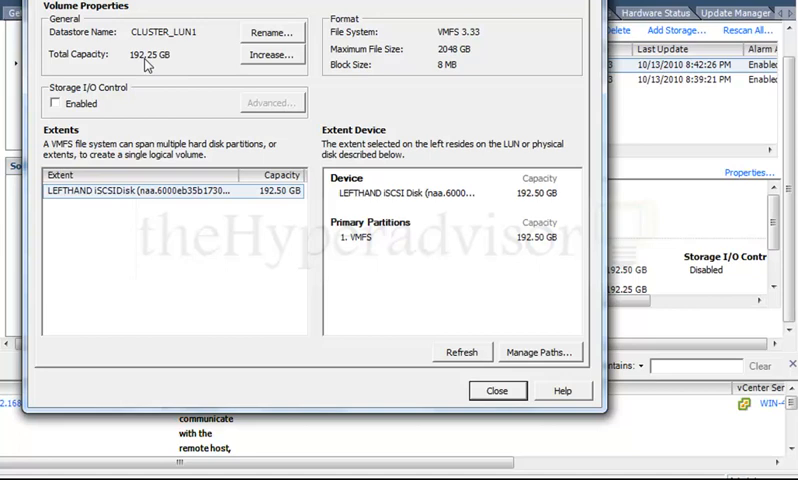
mouse_move(394, 380)
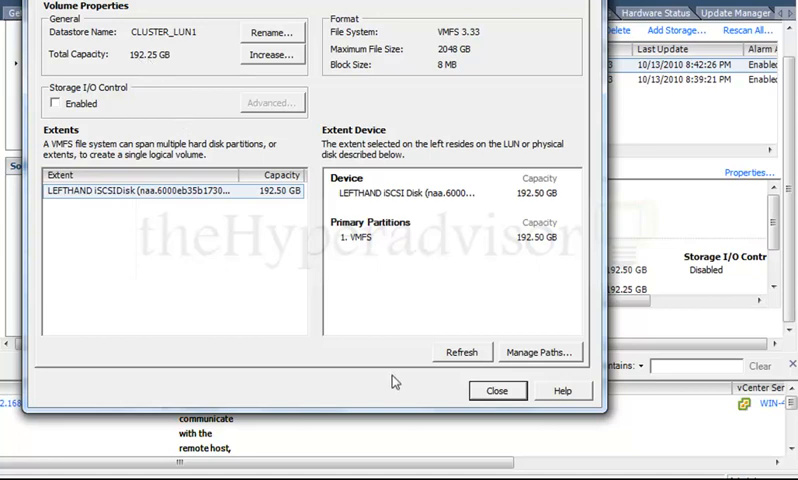
mouse_move(530, 204)
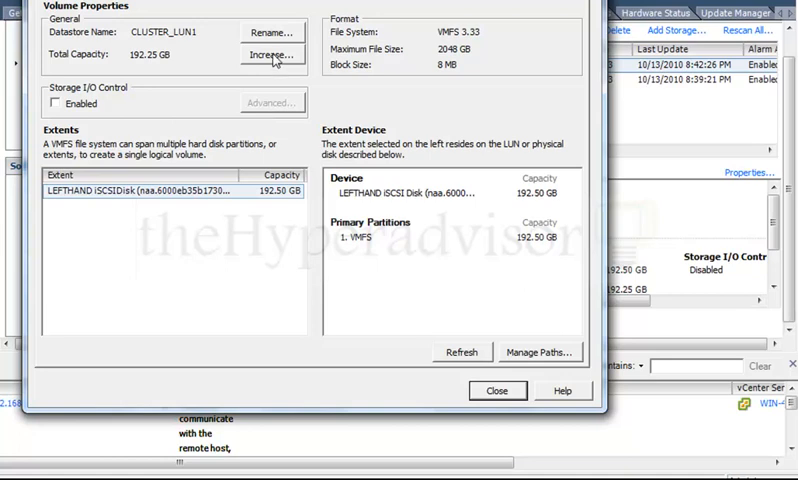
click(272, 56)
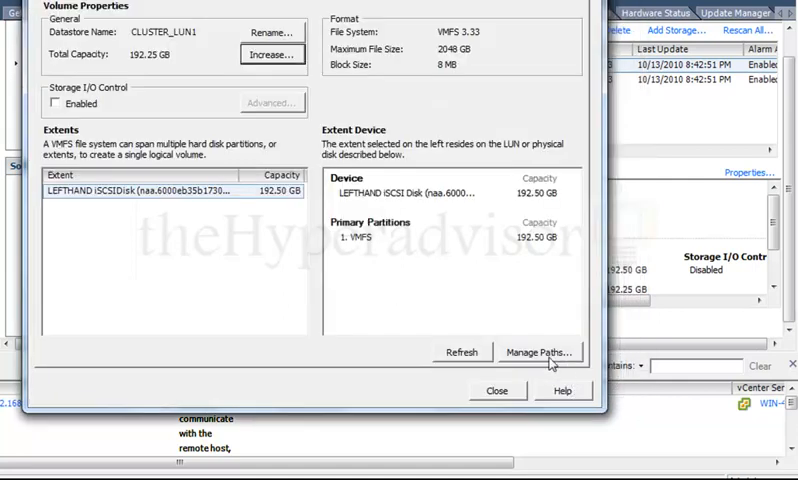
click(498, 390)
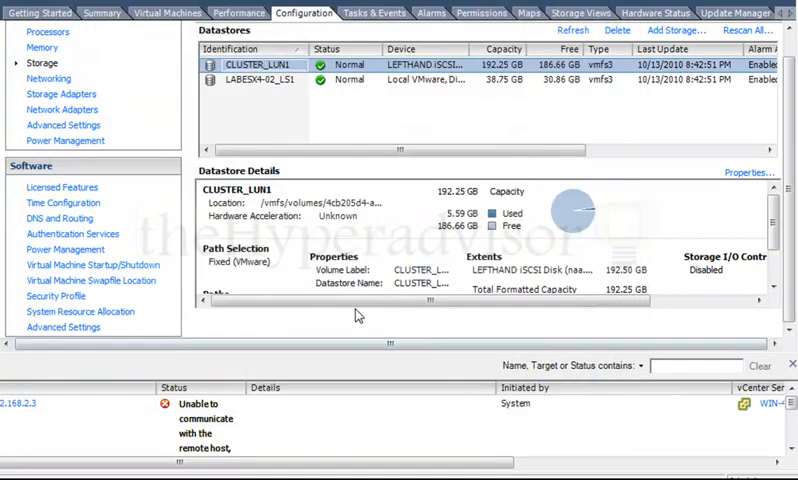